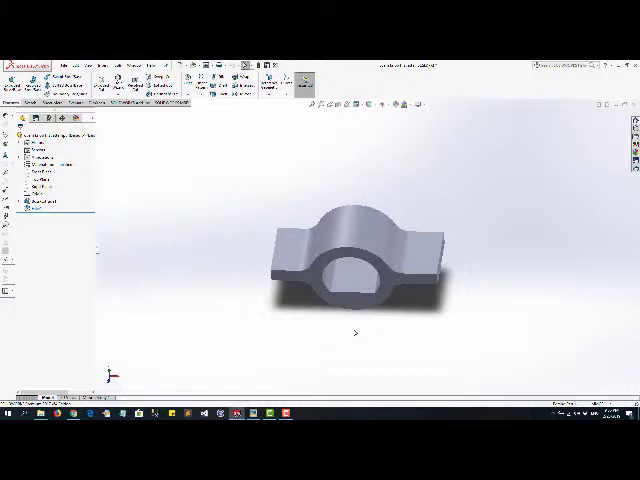
mouse_move(390, 314)
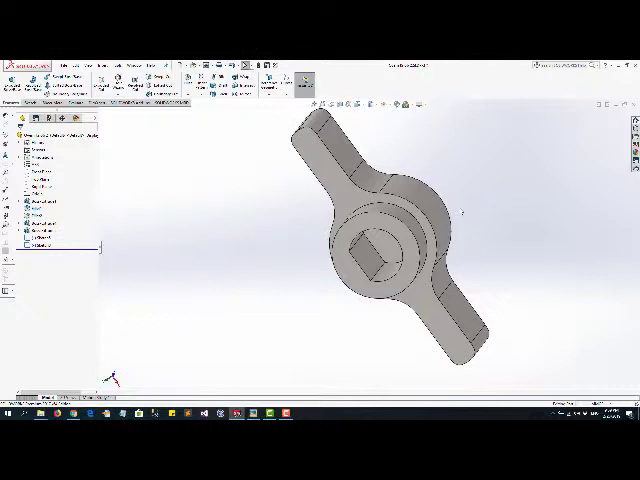
mouse_move(508, 231)
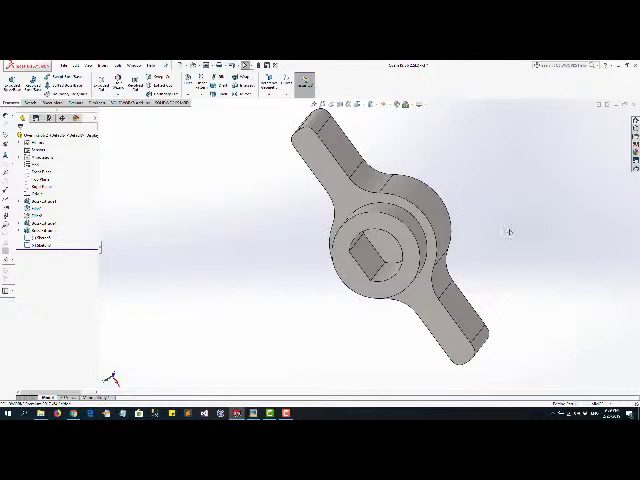